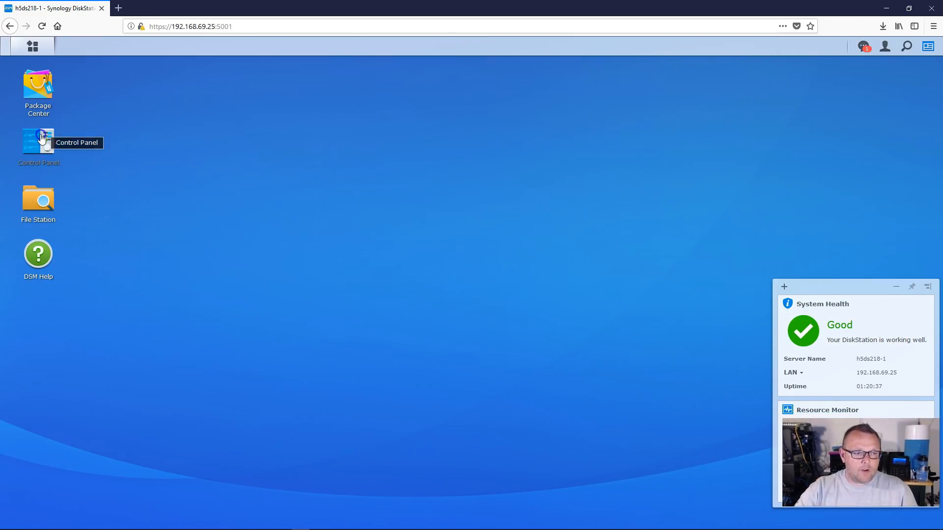
# Open Control Panel to the QuickConnect settings and move the window into place
pyautogui.doubleClick(37, 140)
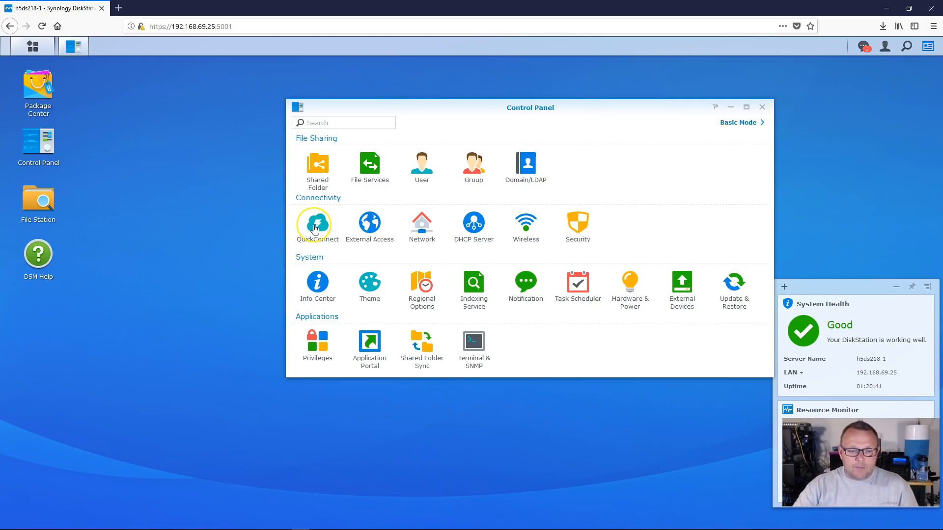
pyautogui.click(318, 222)
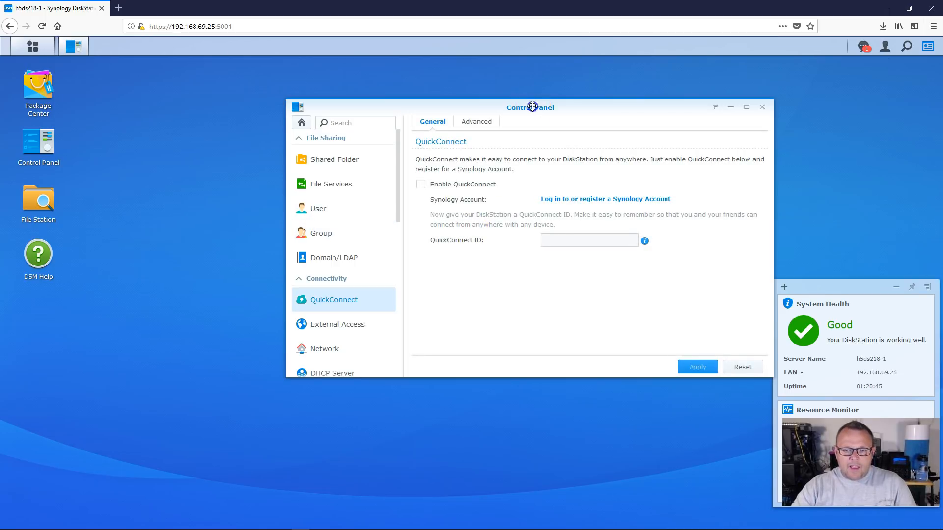
pyautogui.moveTo(530, 107); pyautogui.dragTo(472, 107)
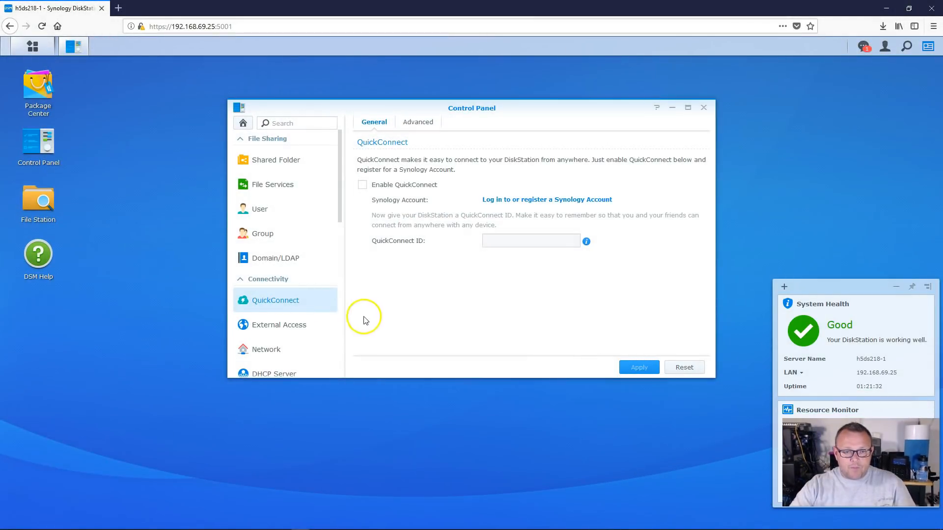
pyautogui.moveTo(459, 108)
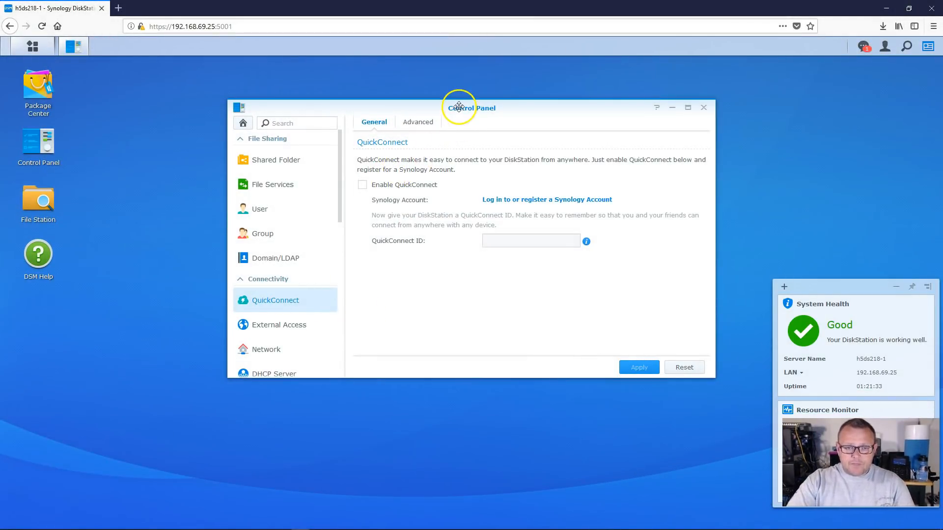
pyautogui.moveTo(390, 201)
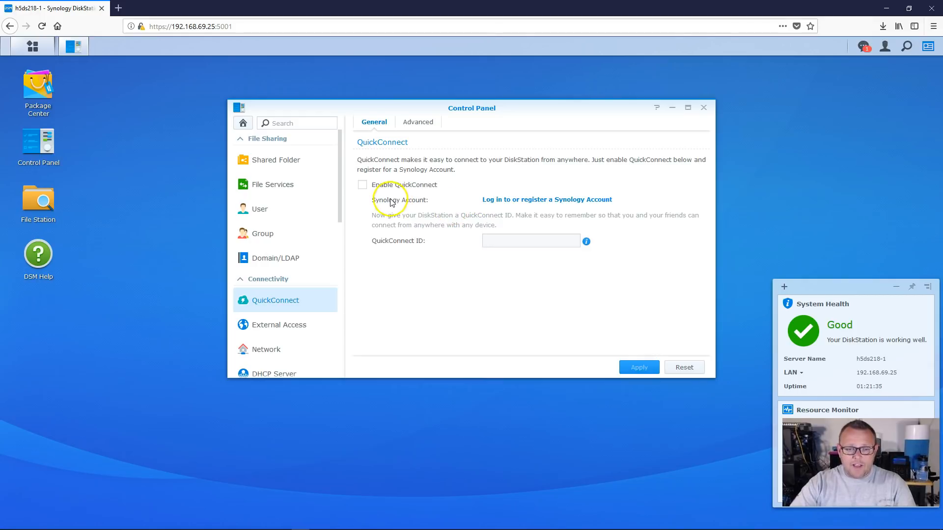
# Enable QuickConnect, accept the Terms of Service, and bring up the Synology Account login
pyautogui.click(362, 184)
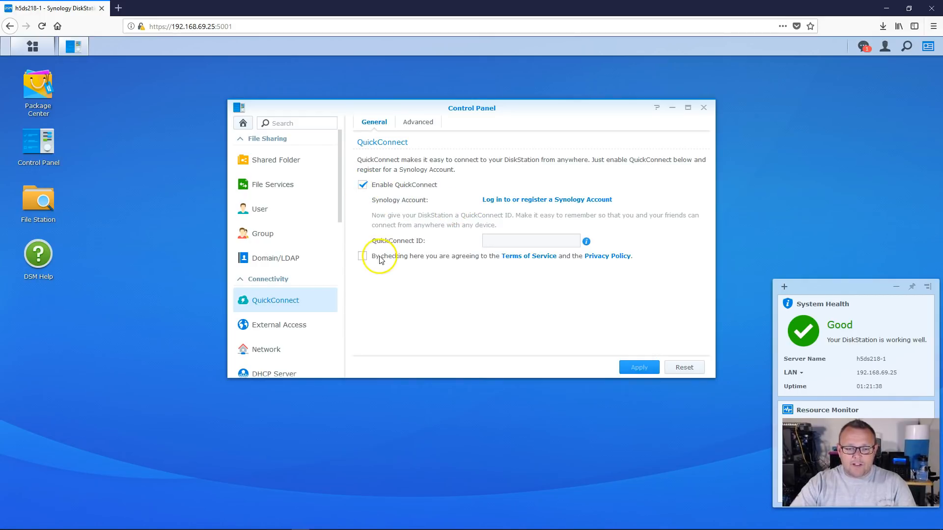
pyautogui.moveTo(566, 262)
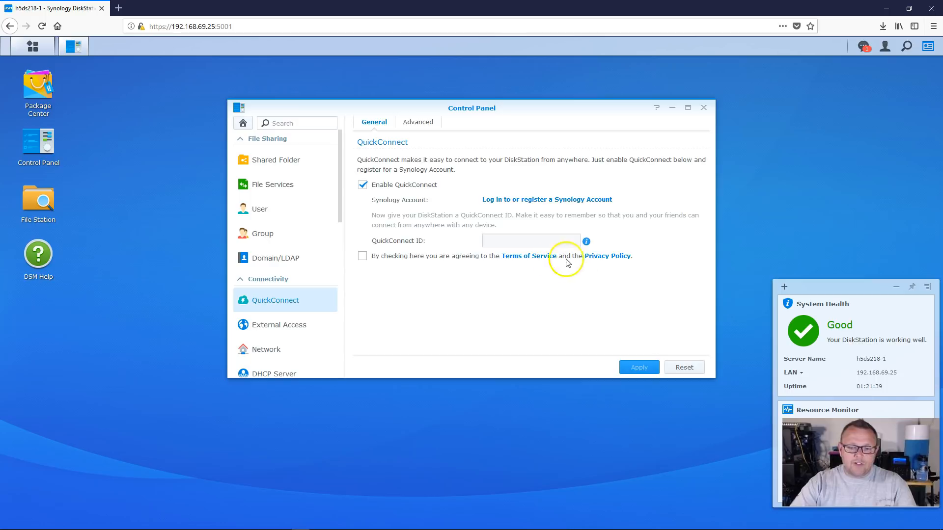
pyautogui.click(362, 257)
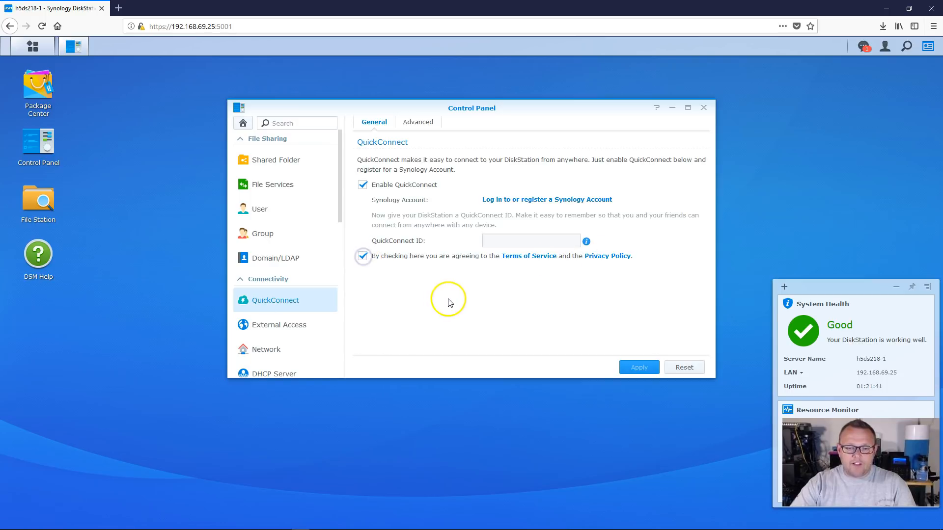
pyautogui.moveTo(519, 200)
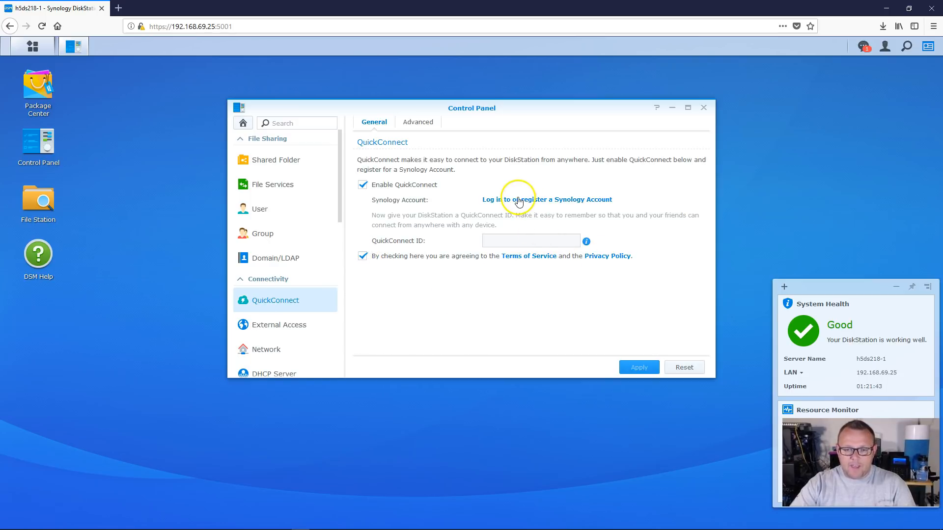
pyautogui.click(517, 199)
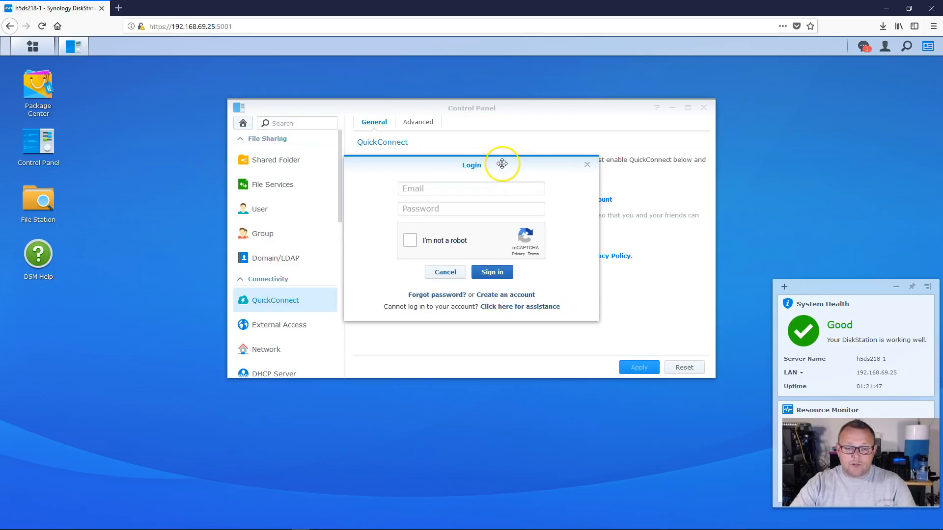
pyautogui.moveTo(523, 289)
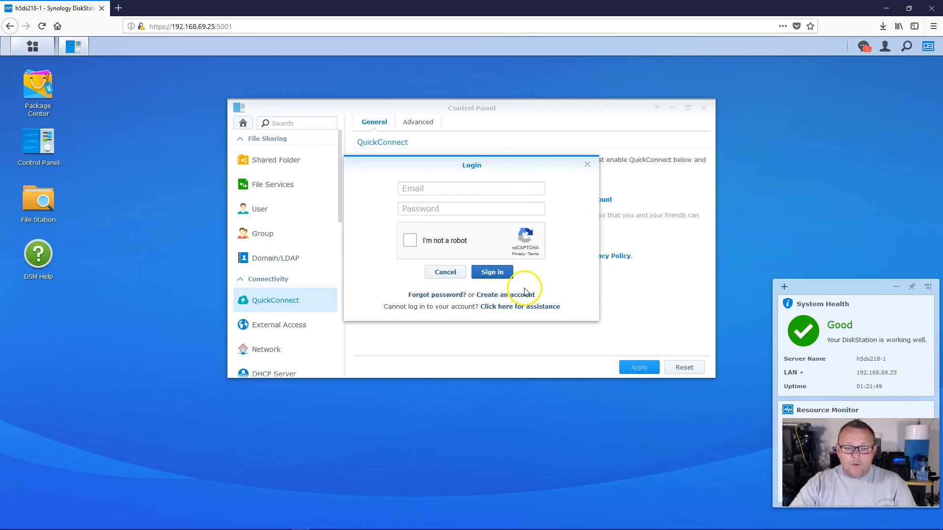
pyautogui.moveTo(494, 299)
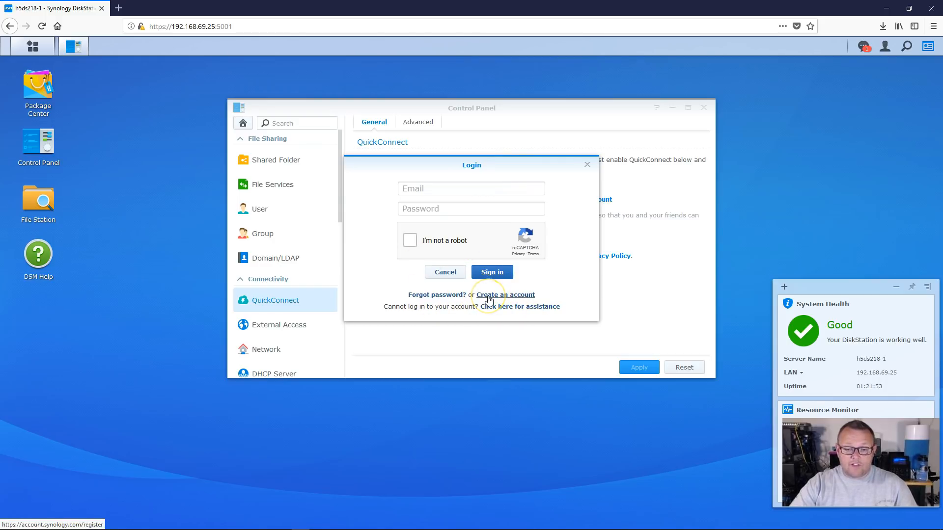
# Start a new Synology Account in the North America region, accepting the privacy statement
pyautogui.click(504, 295)
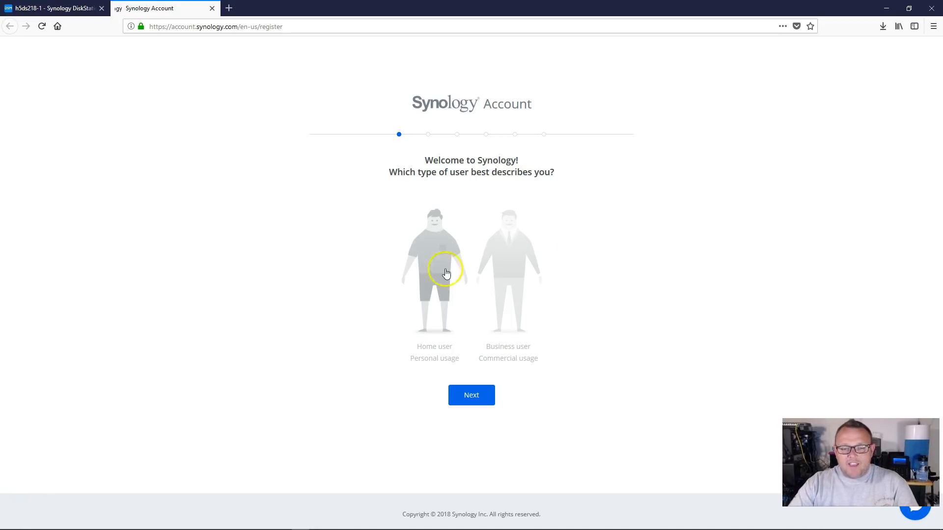
pyautogui.moveTo(445, 267)
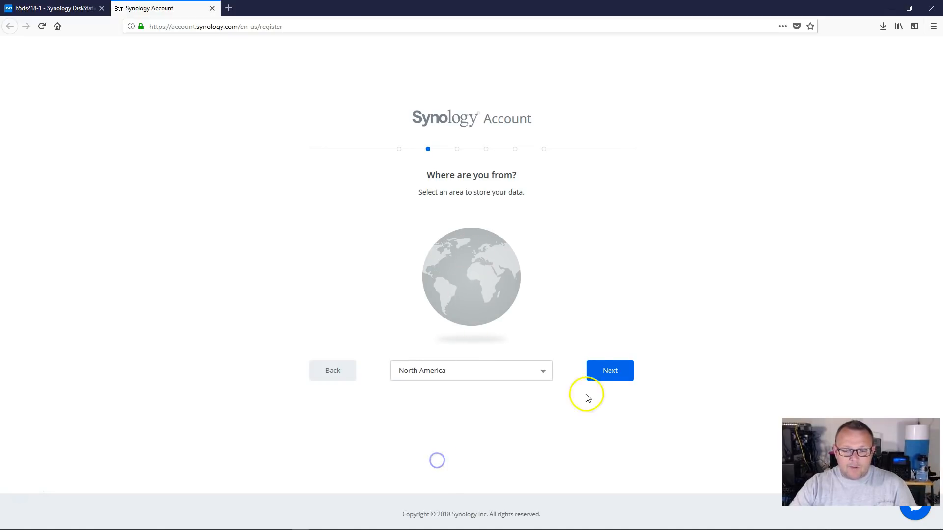
pyautogui.click(609, 370)
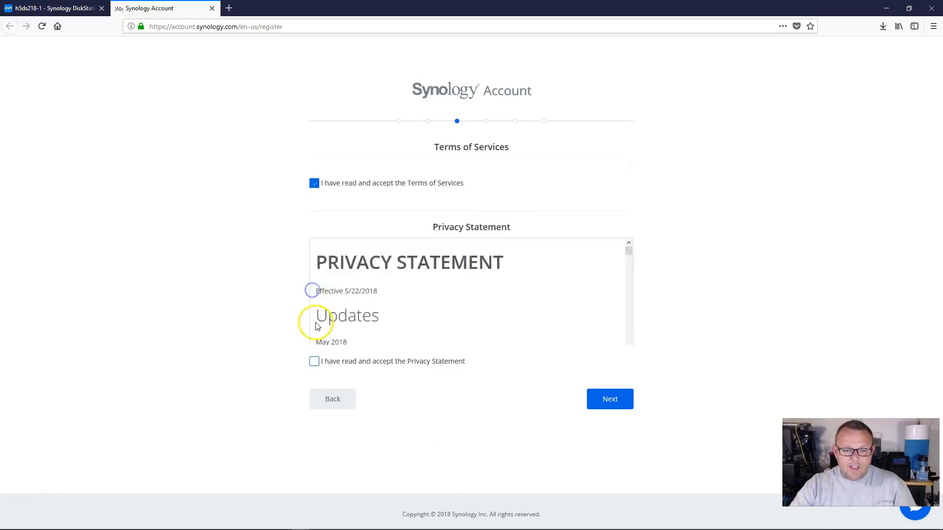
pyautogui.click(313, 361)
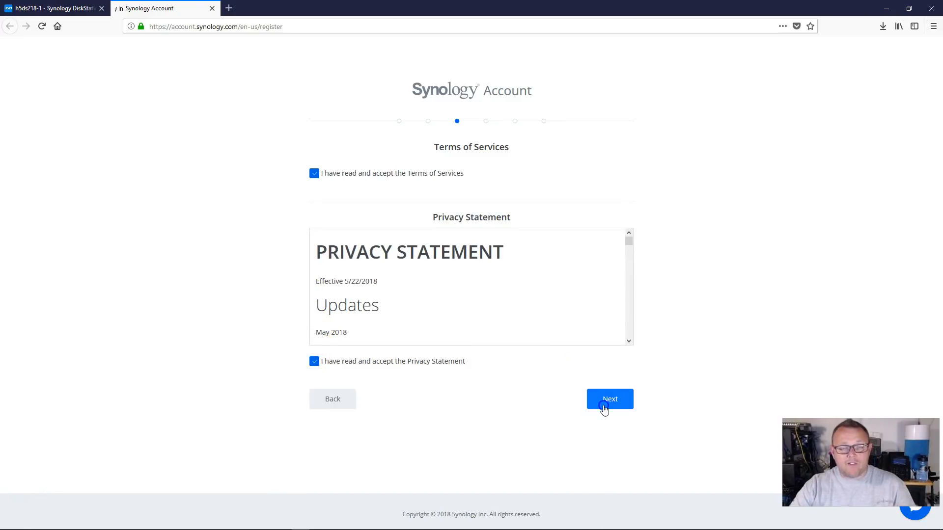
pyautogui.click(609, 399)
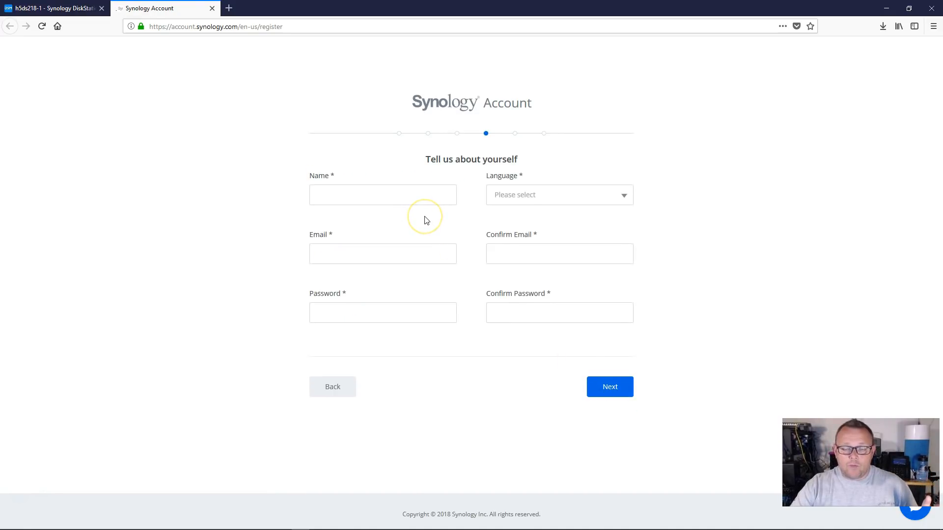
pyautogui.click(383, 195)
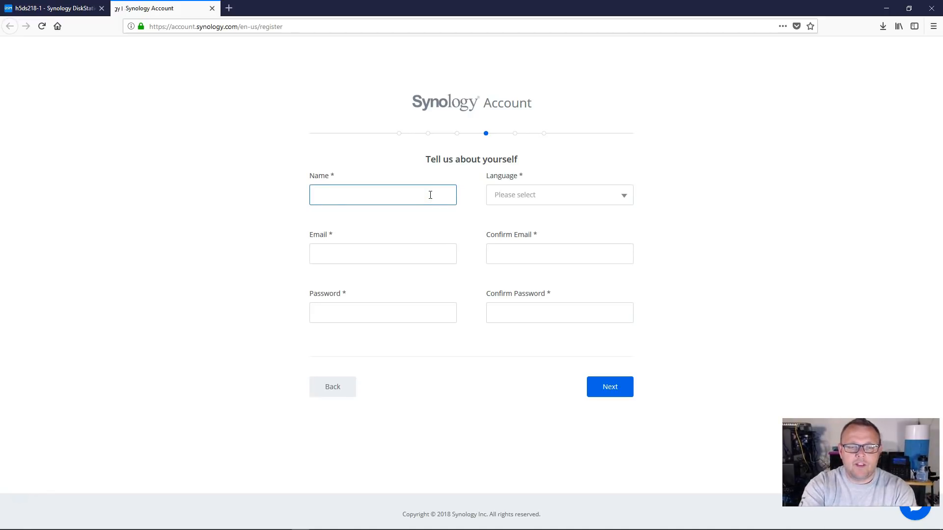
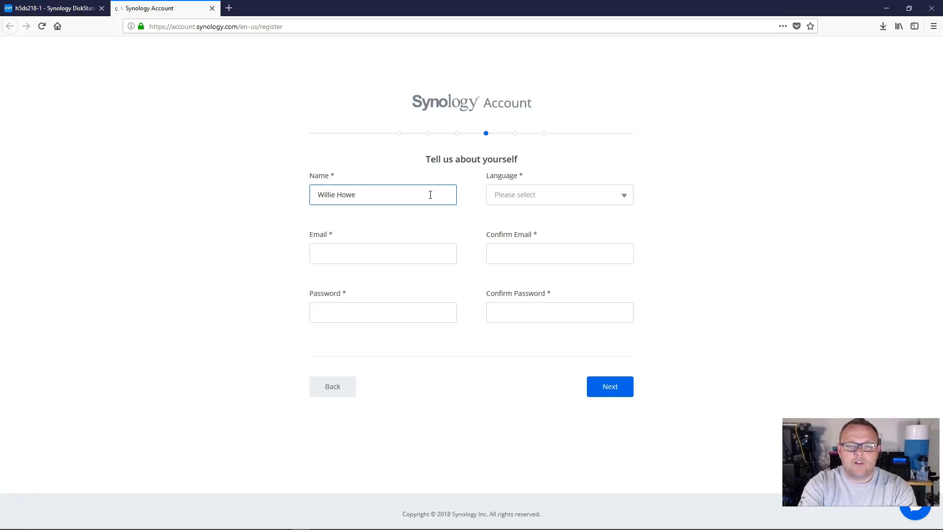
pyautogui.click(558, 194)
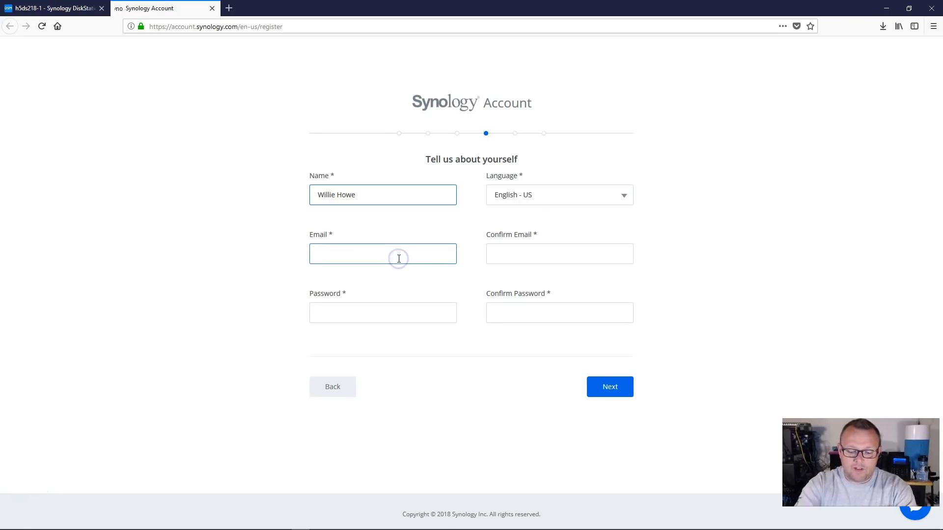
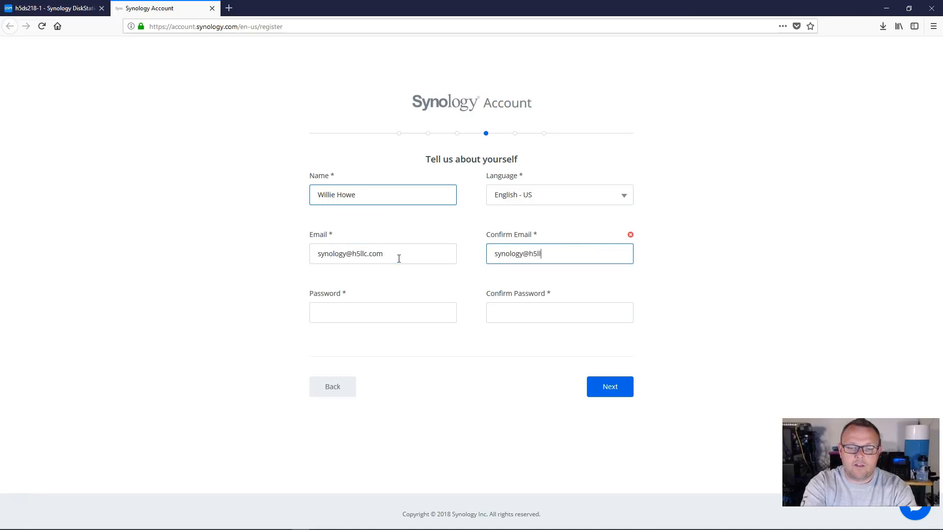
pyautogui.click(383, 313)
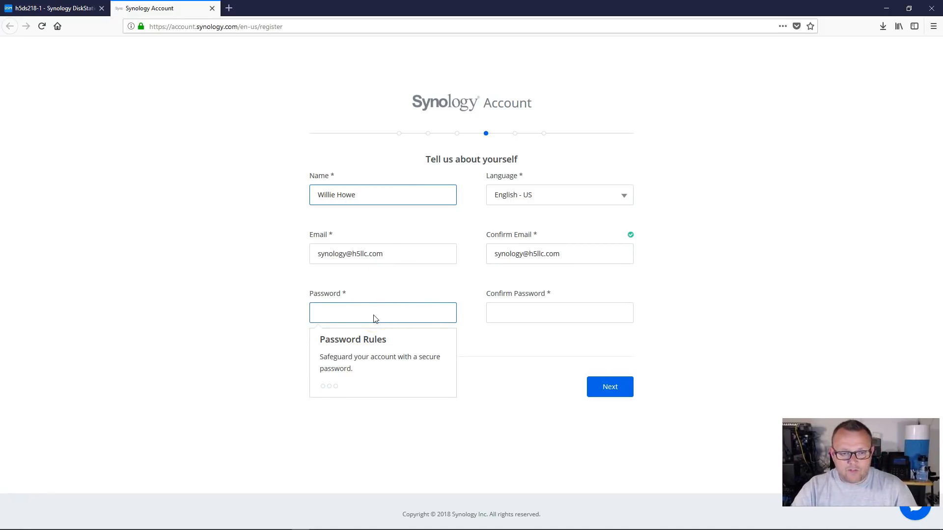
pyautogui.moveTo(157, 443)
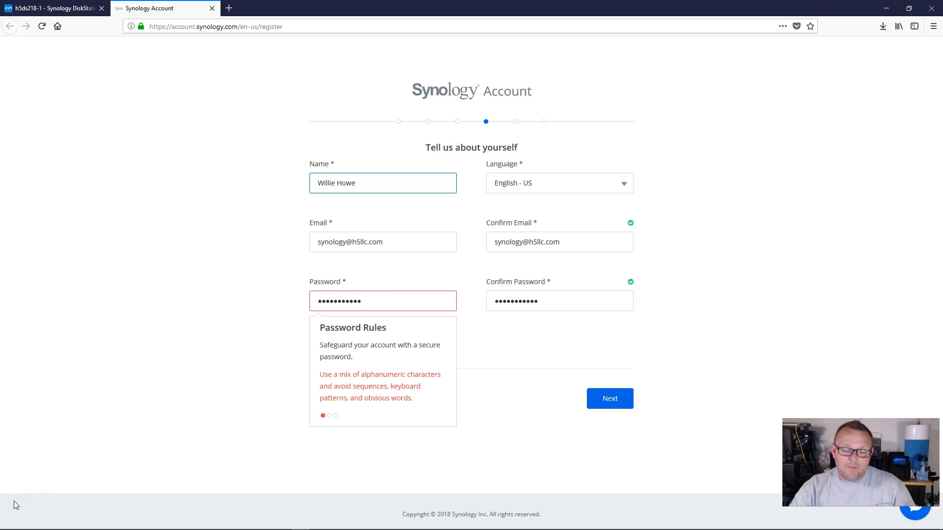
pyautogui.write('•')
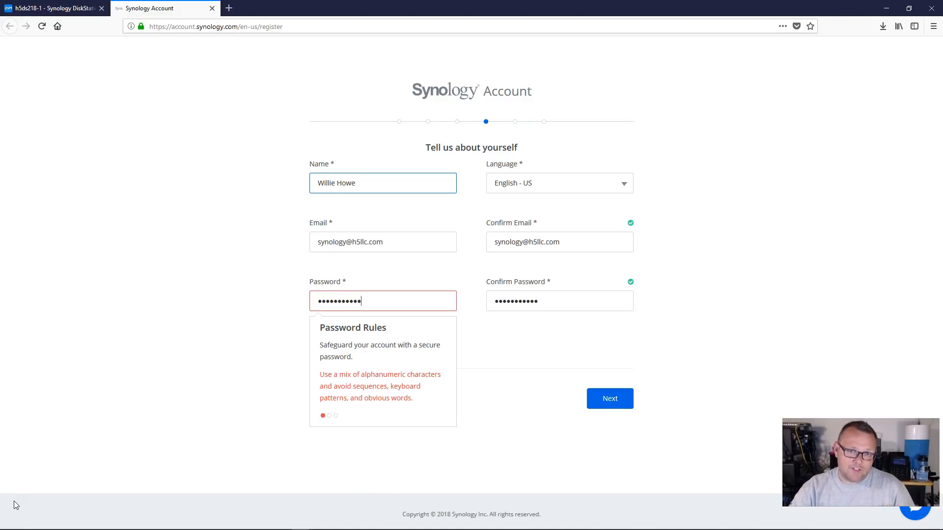
pyautogui.click(610, 398)
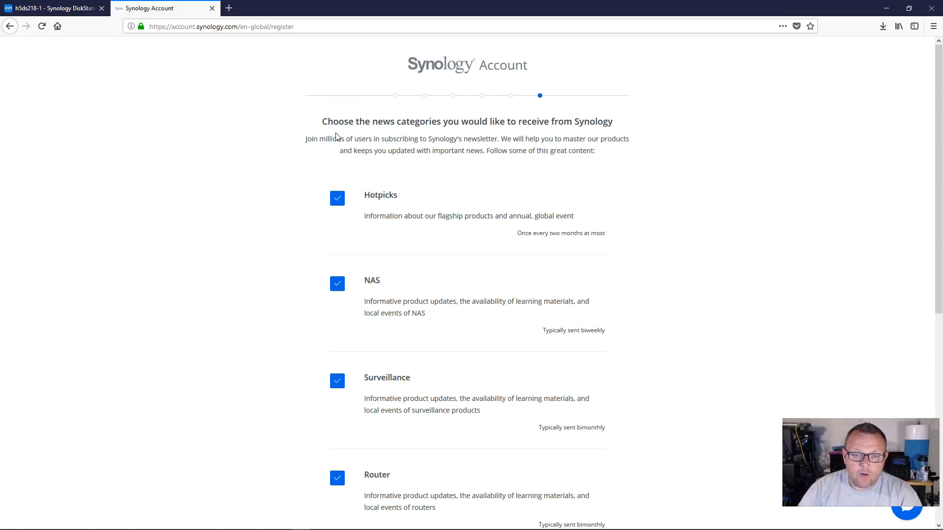
# Add Security Advisor news, pass the reCAPTCHA, and submit the registration
pyautogui.scroll(-3)
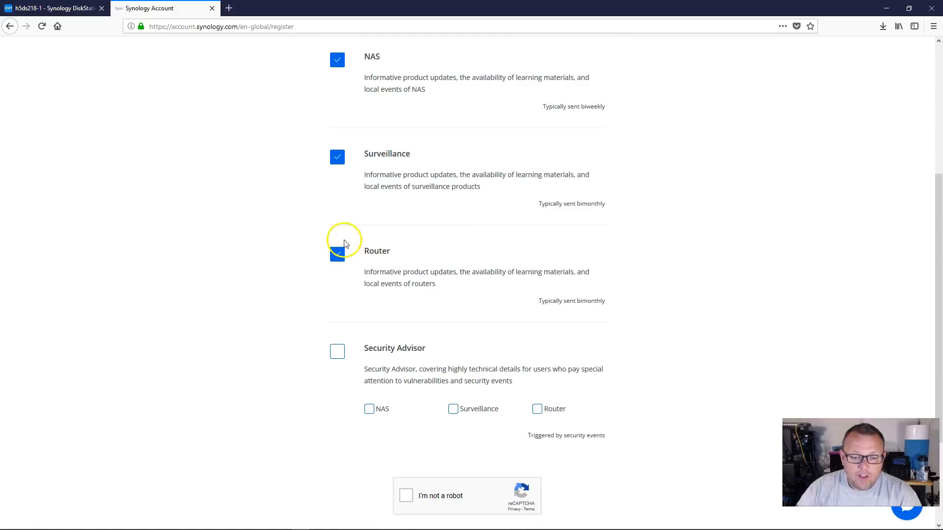
pyautogui.click(337, 351)
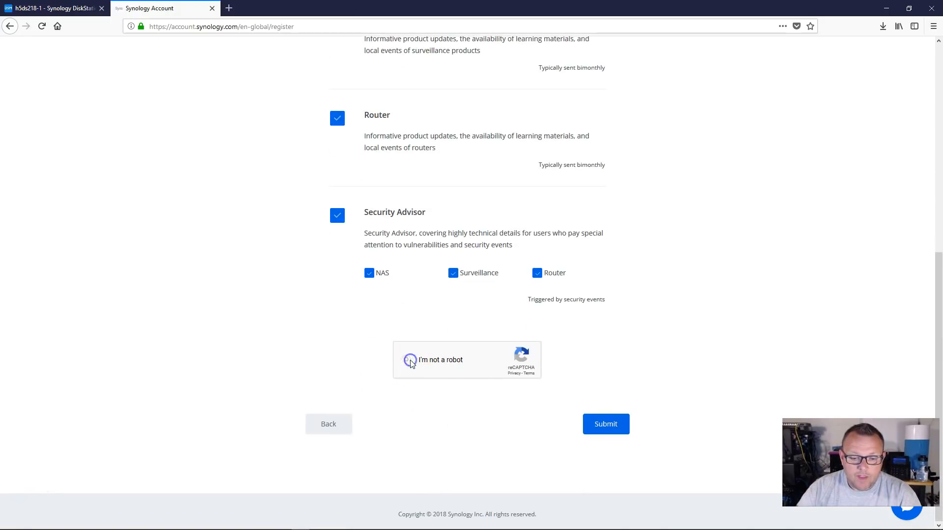
pyautogui.click(410, 360)
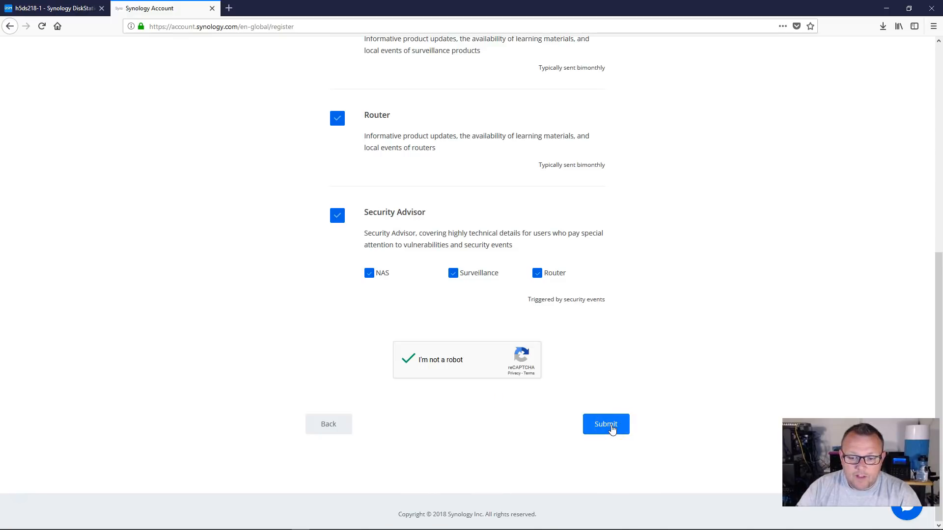
pyautogui.click(605, 424)
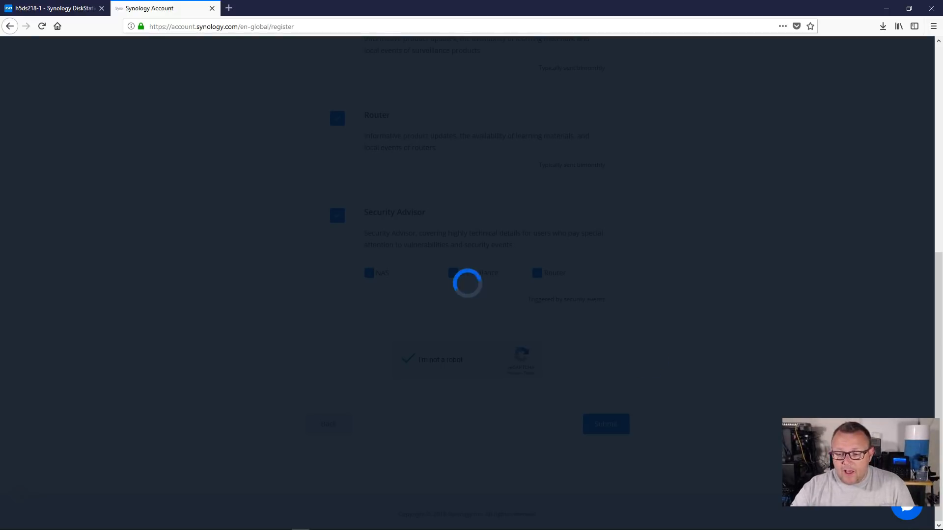
# Let the submission finish and return to the DiskStation desktop
pyautogui.click(605, 424)
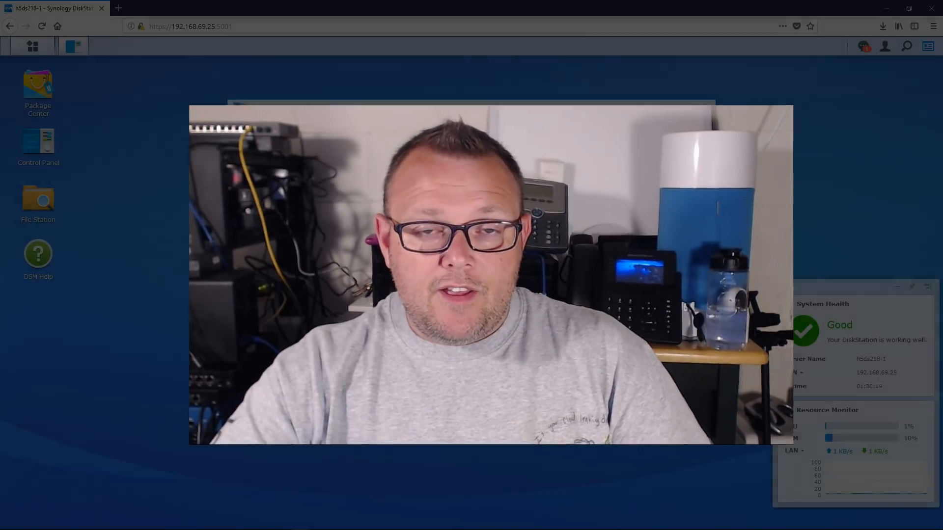
# Reopen QuickConnect settings, enable QuickConnect and accept the terms of service
pyautogui.click(38, 147)
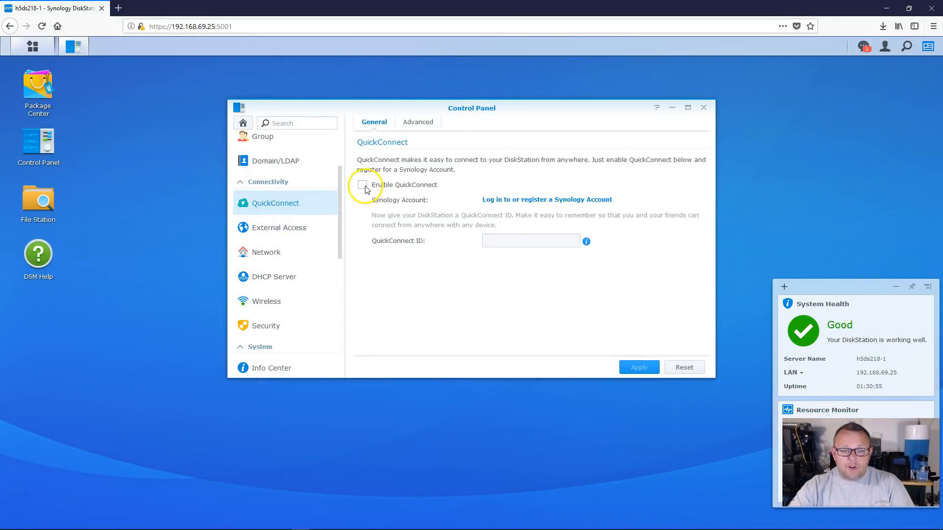
pyautogui.click(362, 185)
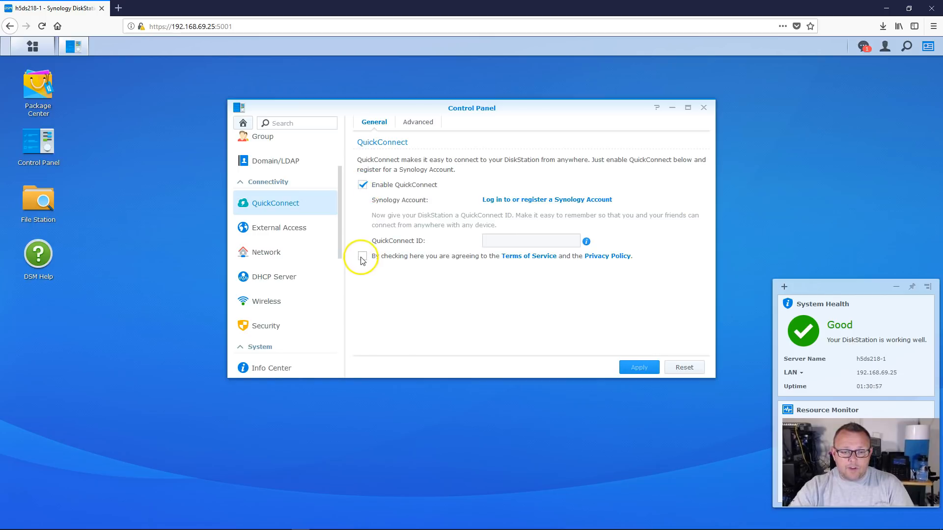
pyautogui.click(362, 256)
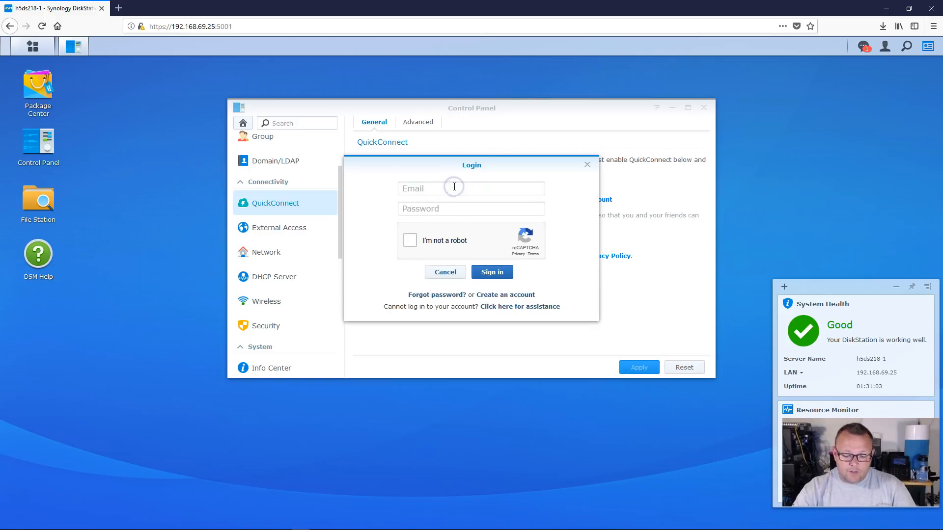
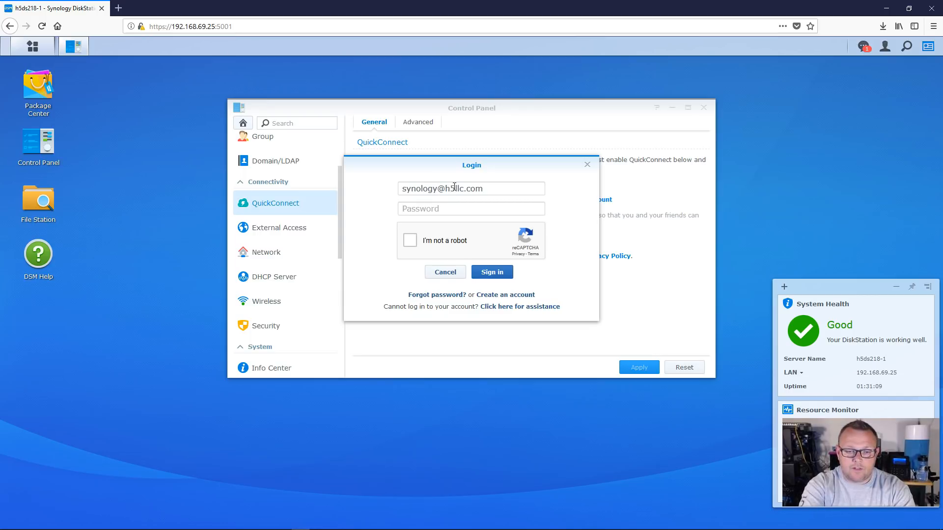
# Sign in with the new account's email and password and pass the robot check
pyautogui.write('password')
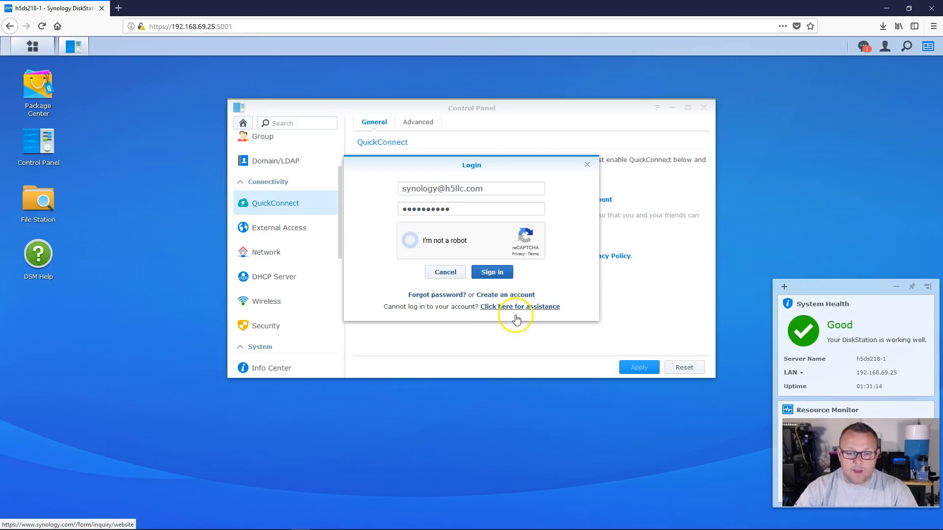
pyautogui.click(491, 271)
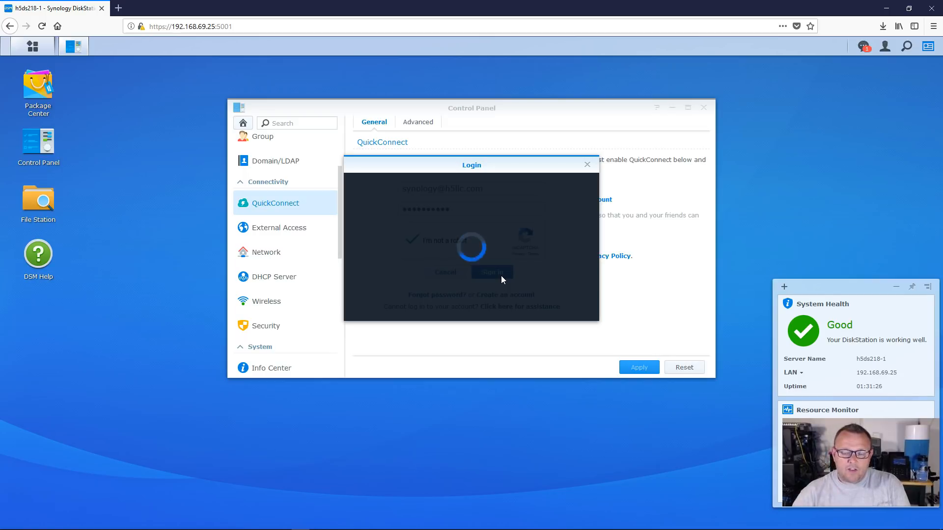
pyautogui.moveTo(563, 250)
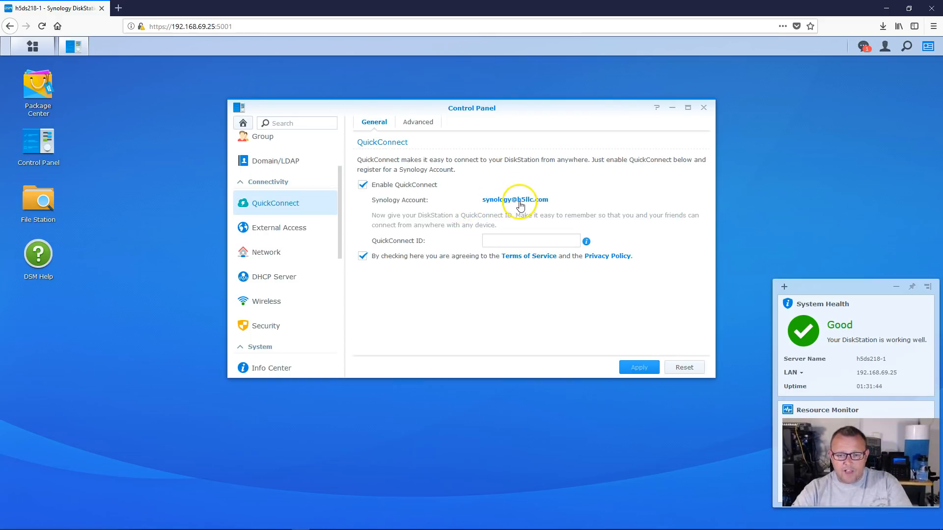
pyautogui.click(530, 241)
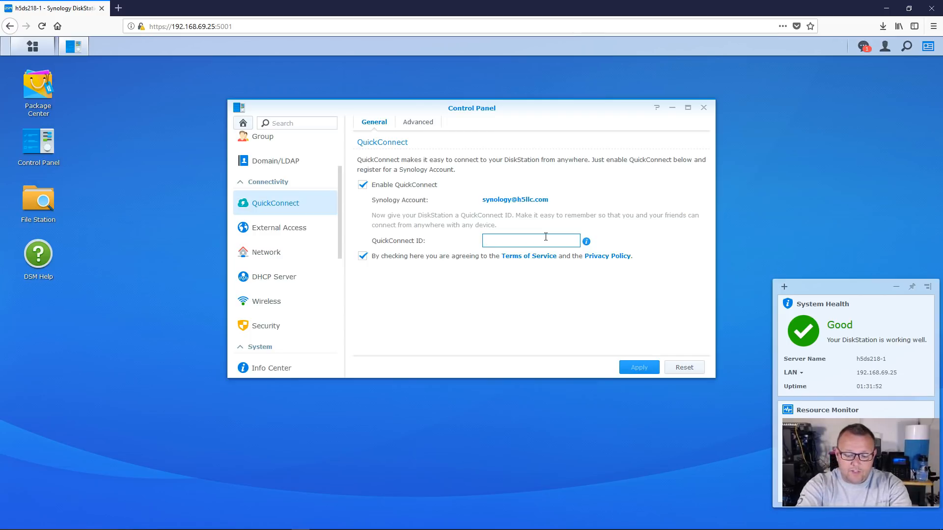
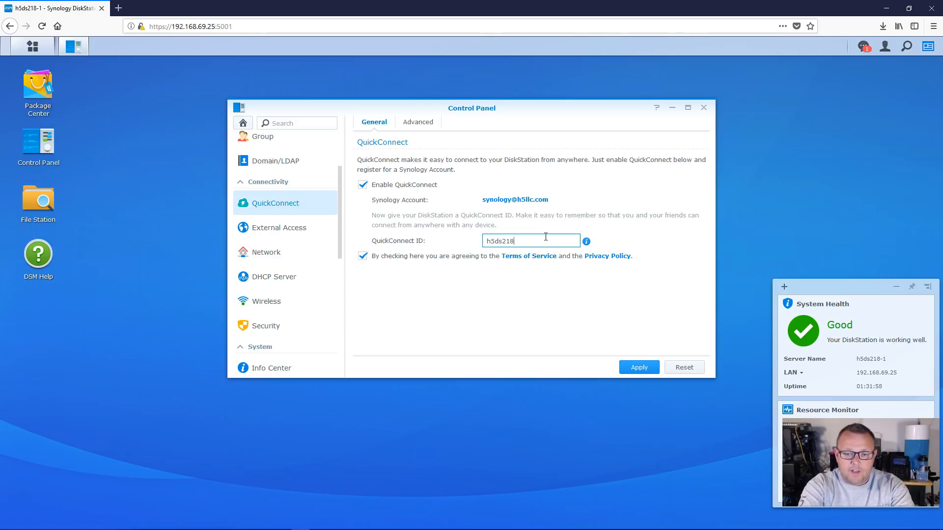
pyautogui.moveTo(662, 318)
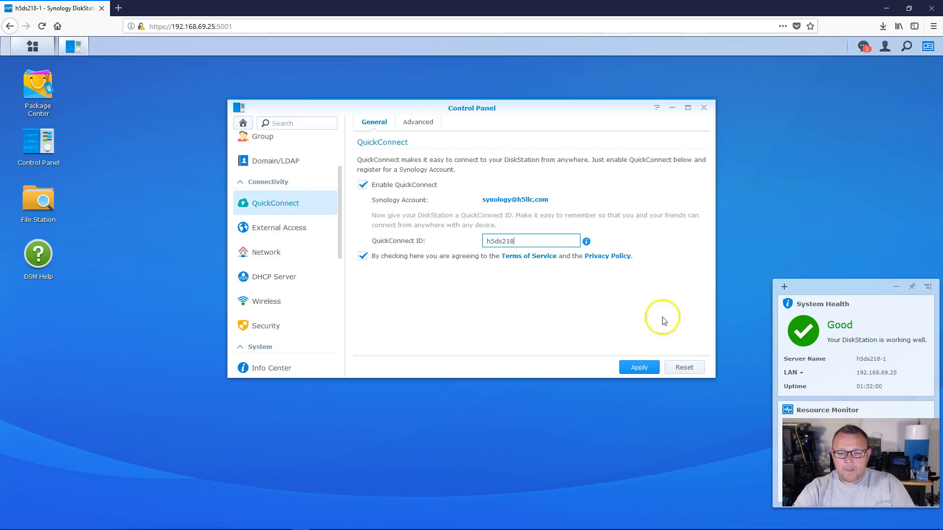
pyautogui.click(638, 367)
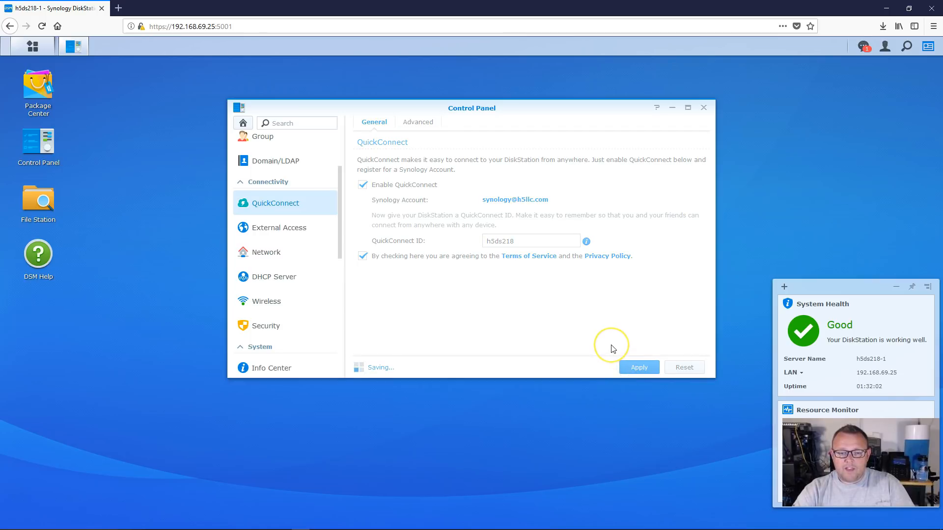
pyautogui.click(639, 367)
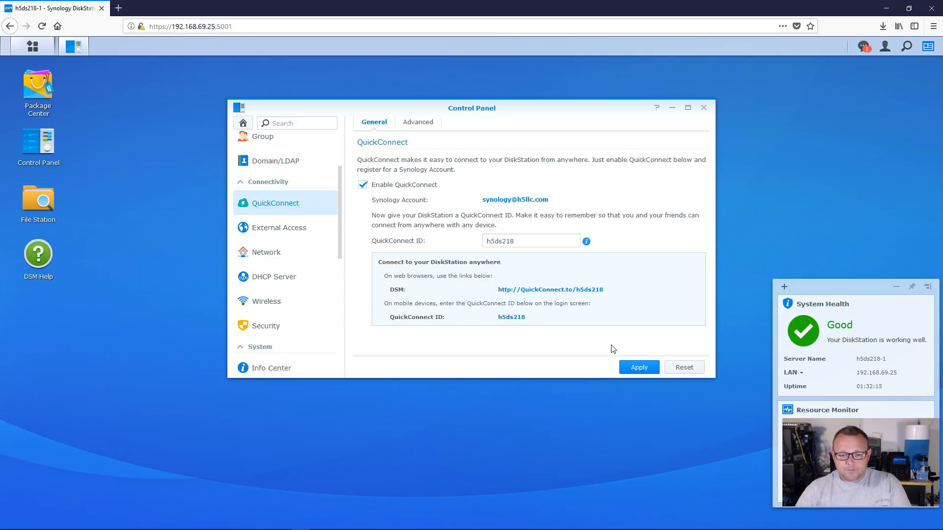
pyautogui.moveTo(535, 294)
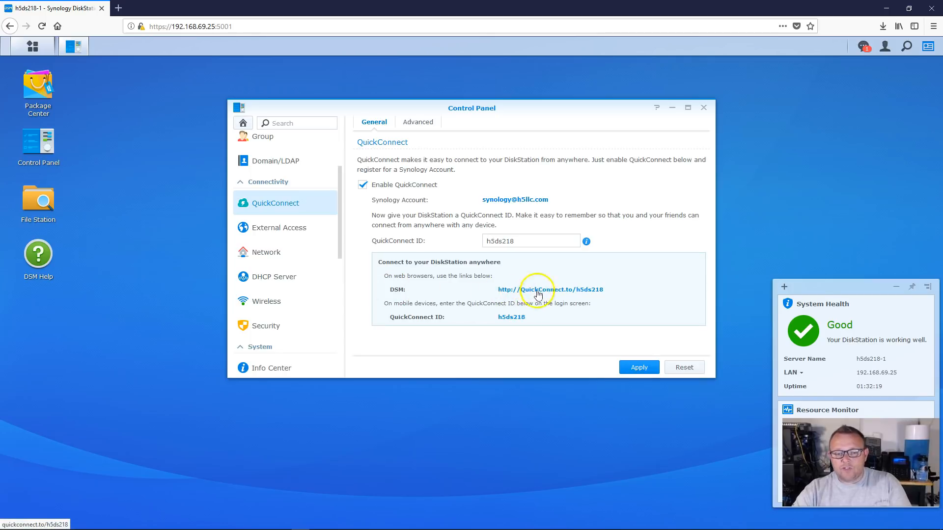
pyautogui.moveTo(503, 298)
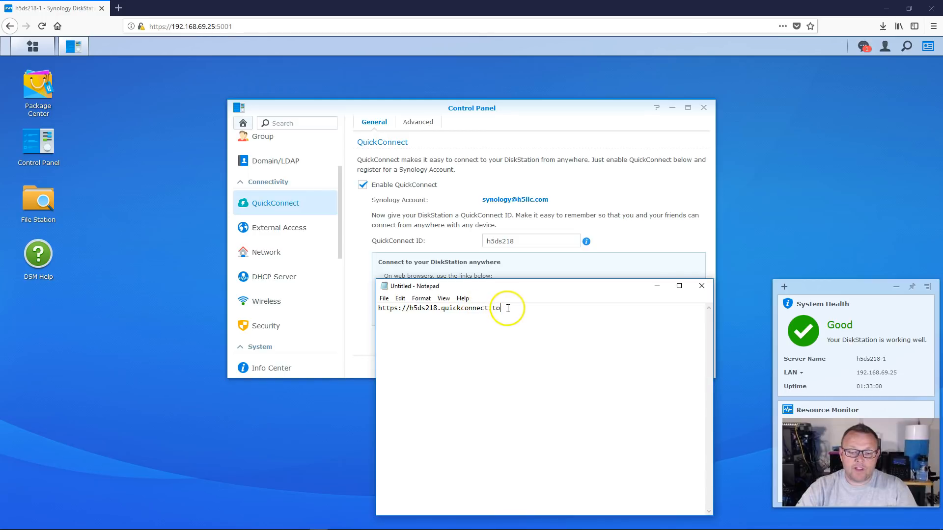
pyautogui.rightClick(463, 308)
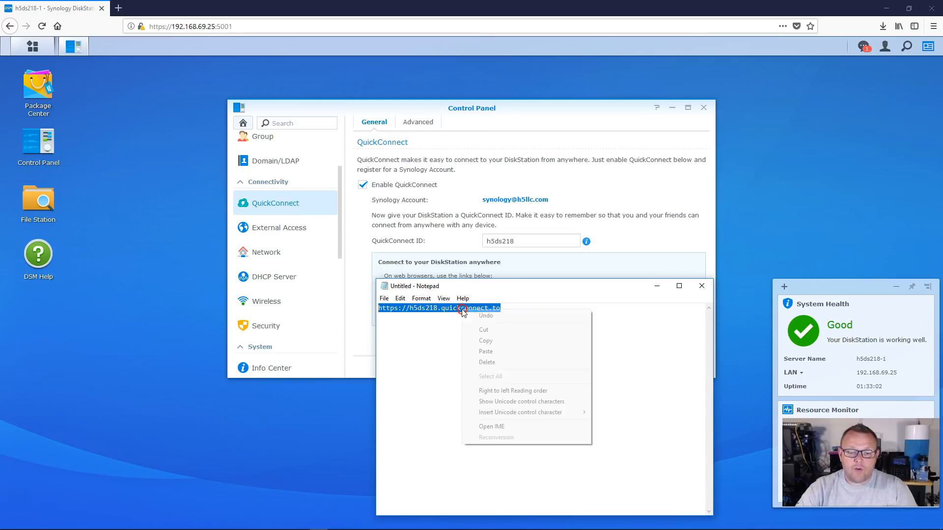
pyautogui.click(485, 341)
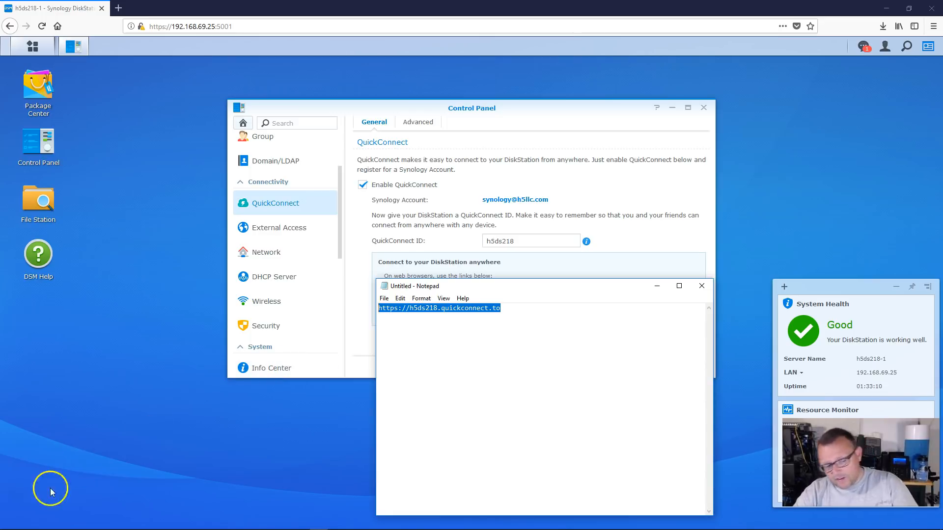
pyautogui.moveTo(16, 501)
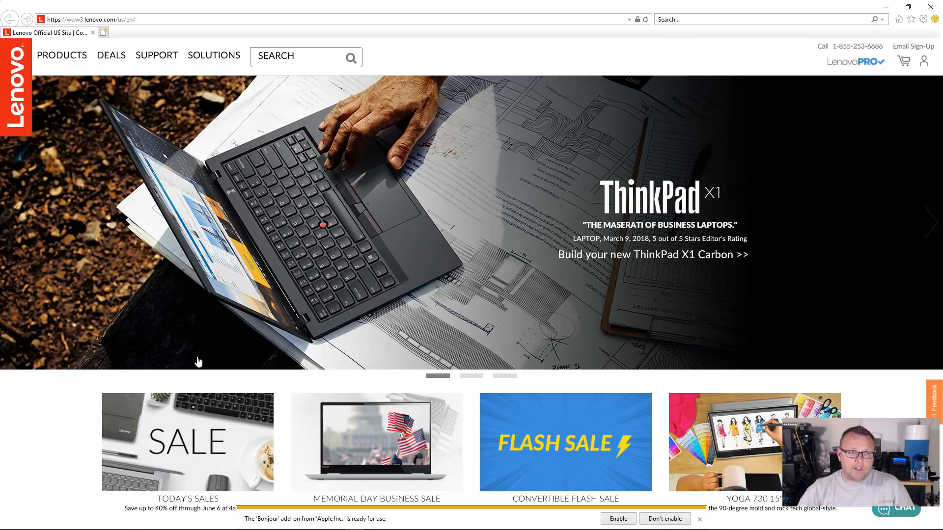
pyautogui.click(90, 19)
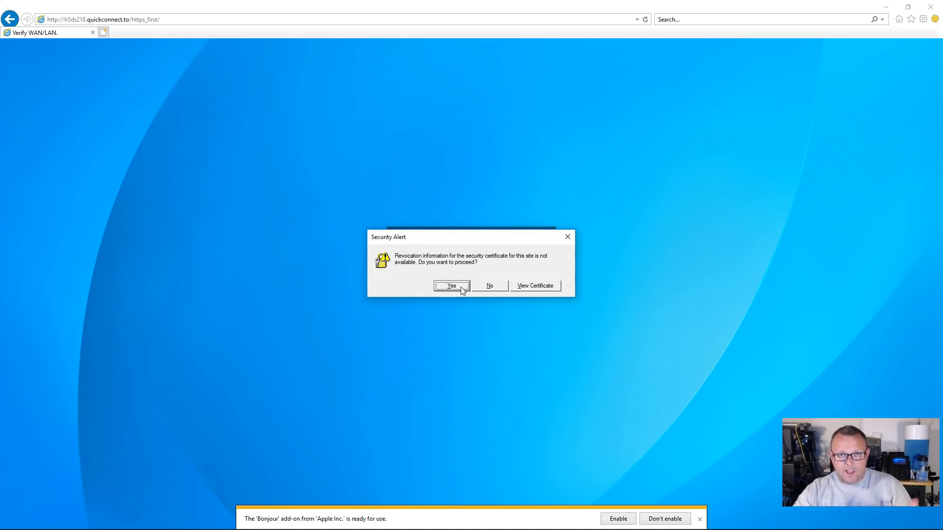
pyautogui.click(451, 285)
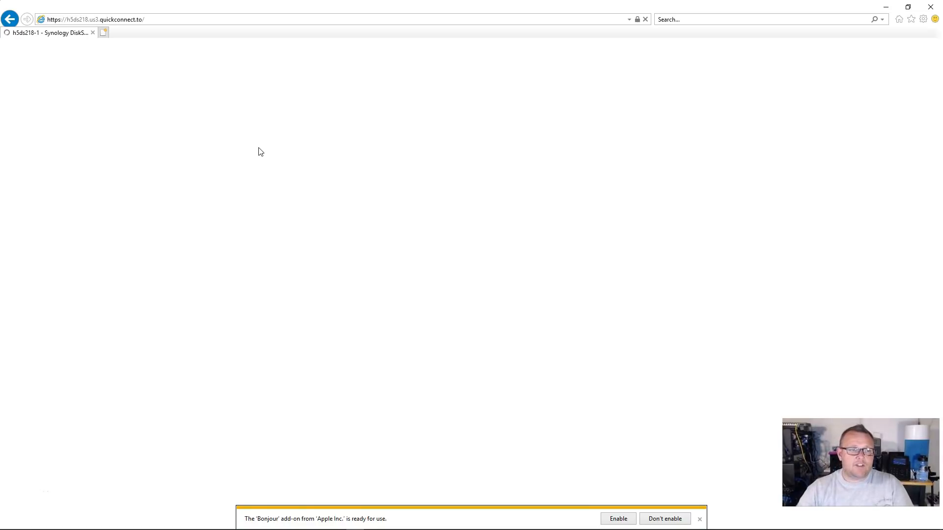
pyautogui.moveTo(124, 27)
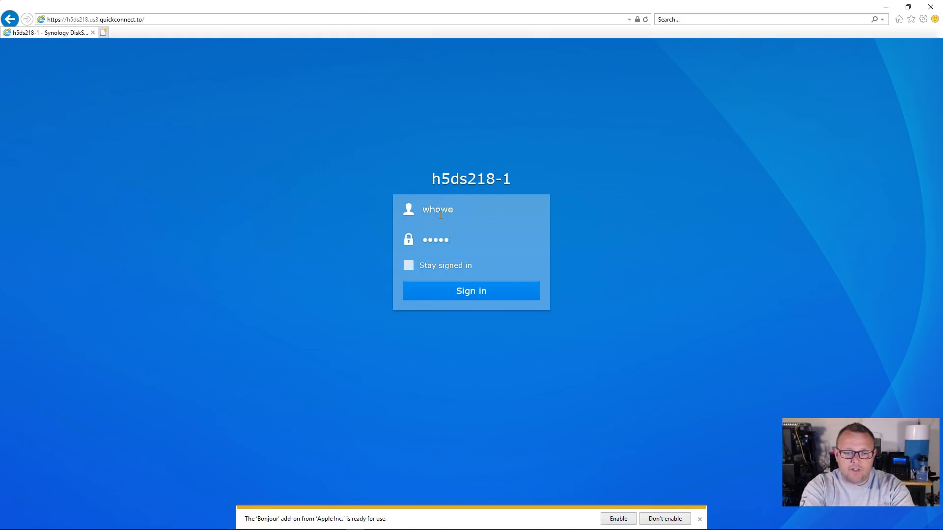
pyautogui.click(471, 290)
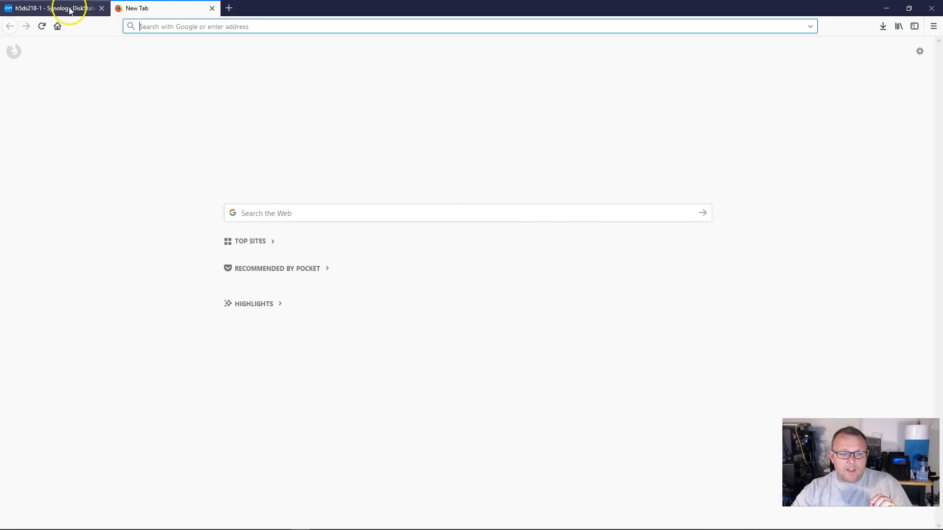
# Switch to the DS file Google Play page and page through its screenshots
pyautogui.click(51, 8)
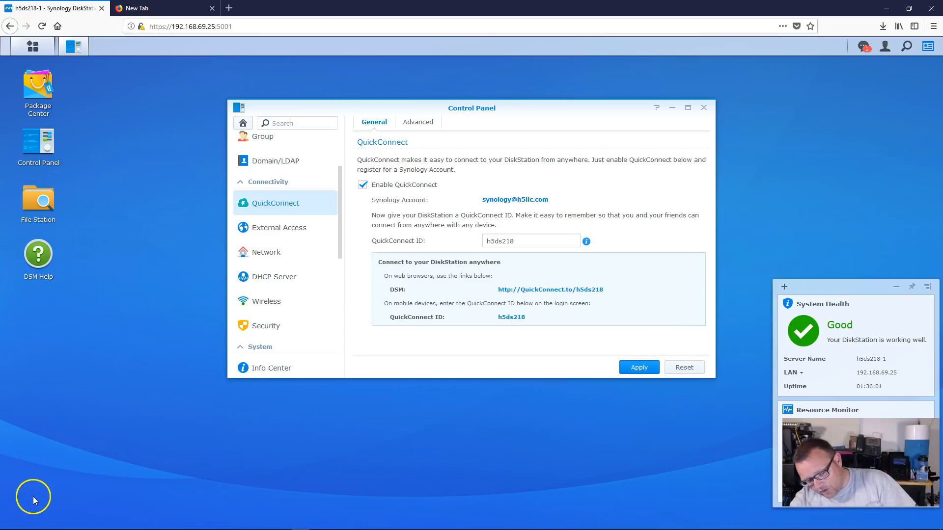
pyautogui.click(163, 8)
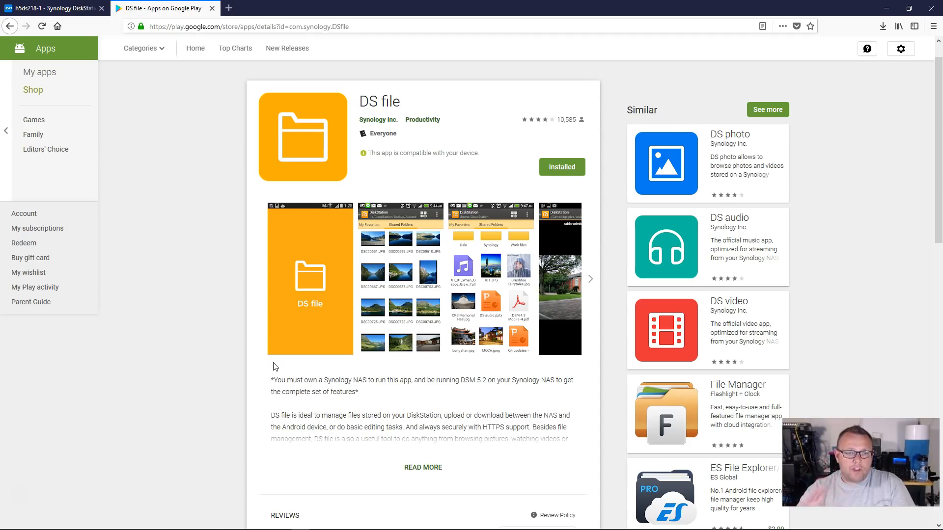
pyautogui.moveTo(439, 147)
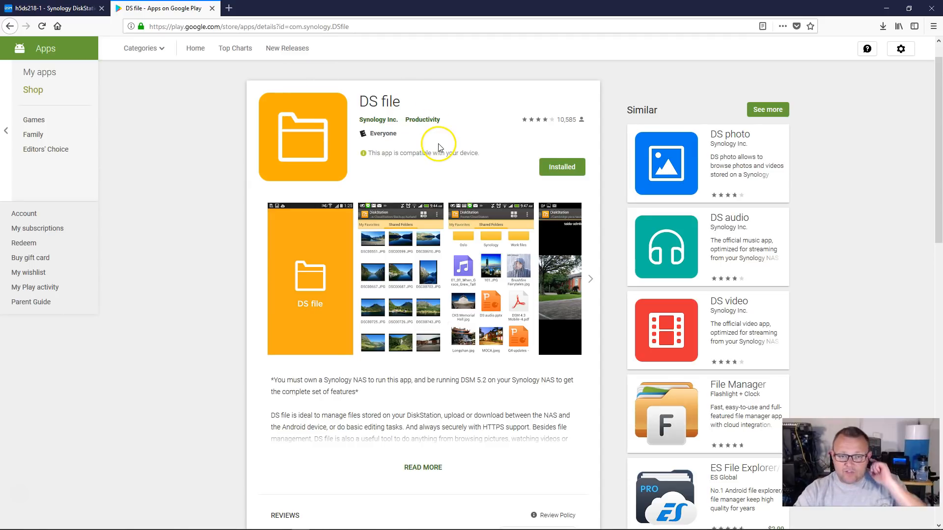
pyautogui.moveTo(376, 120)
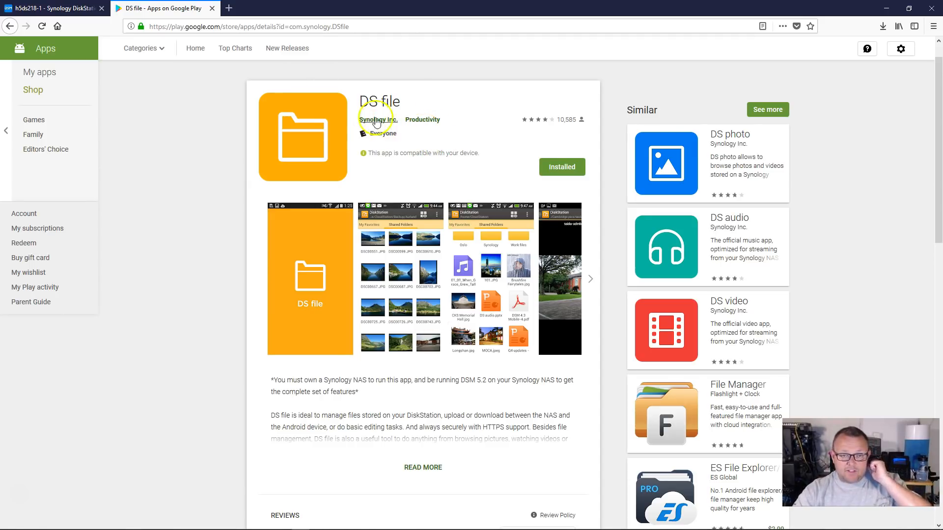
pyautogui.moveTo(299, 268)
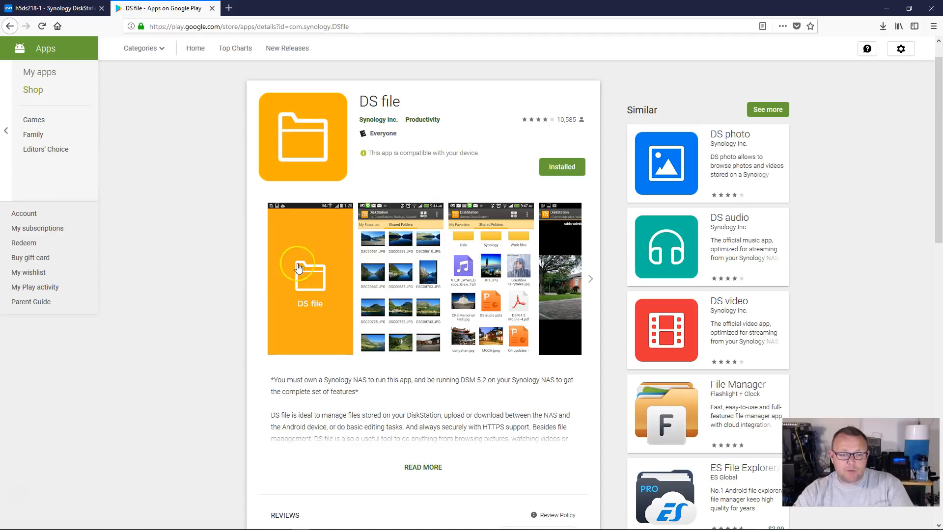
pyautogui.moveTo(591, 281)
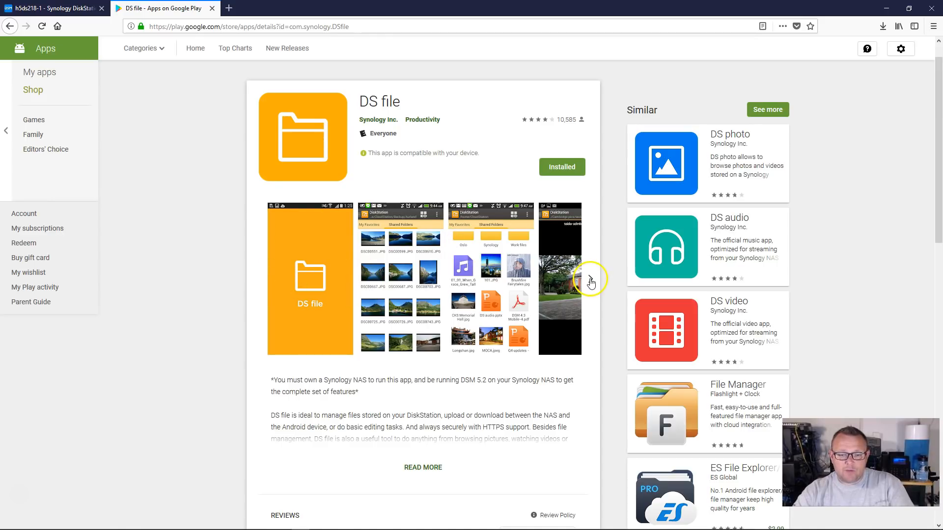
pyautogui.click(589, 278)
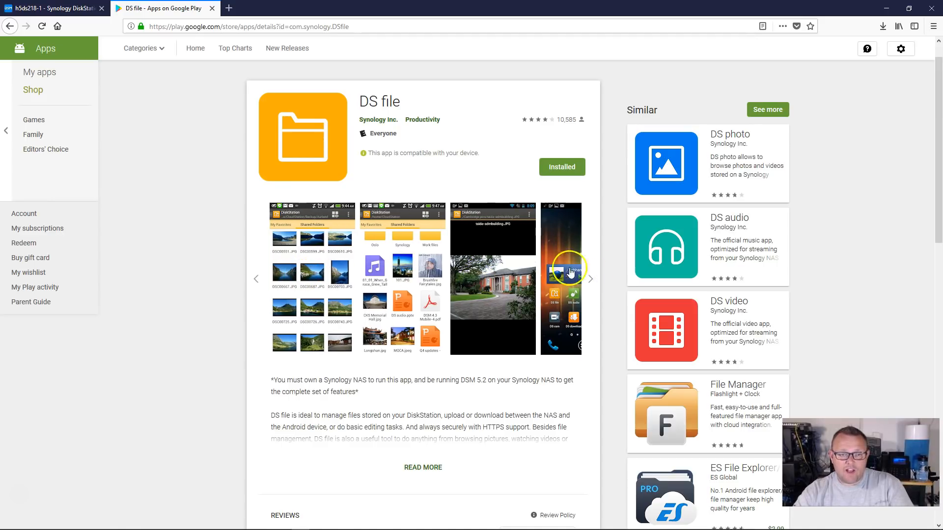
pyautogui.click(590, 278)
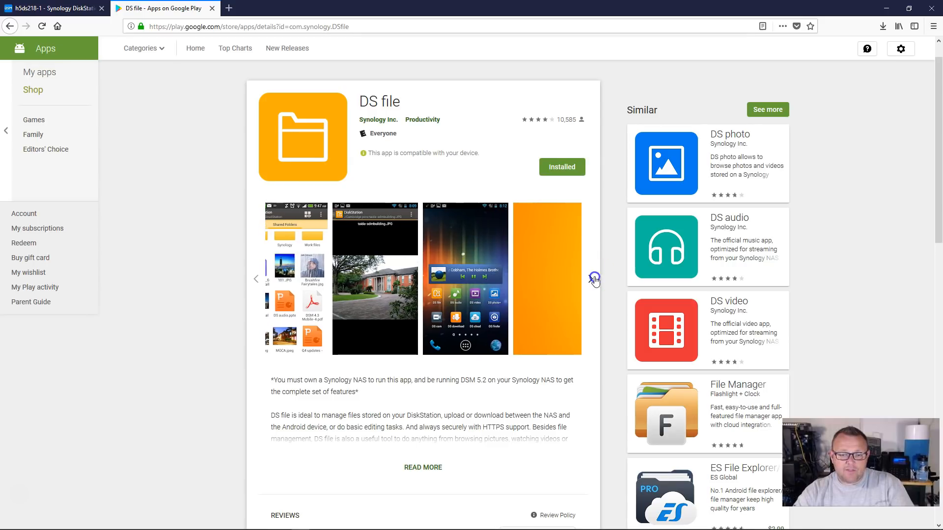
pyautogui.click(594, 278)
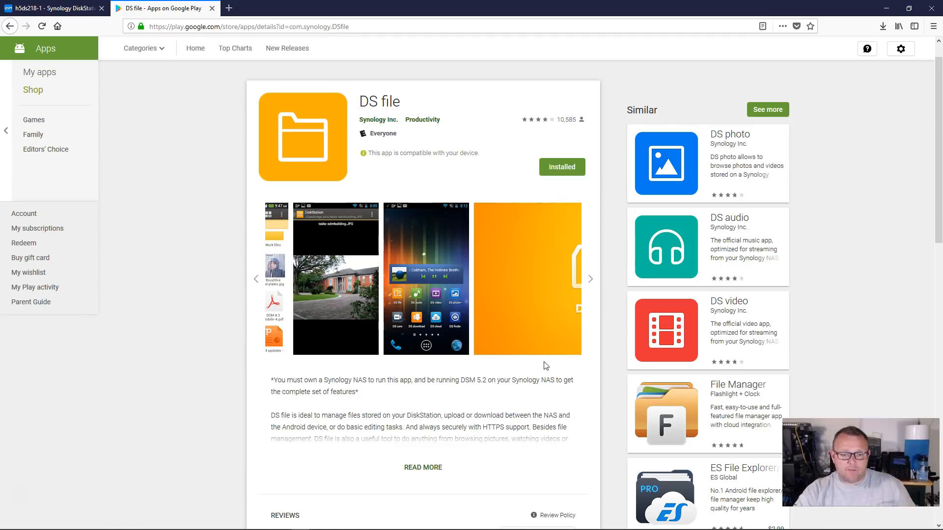
pyautogui.click(590, 279)
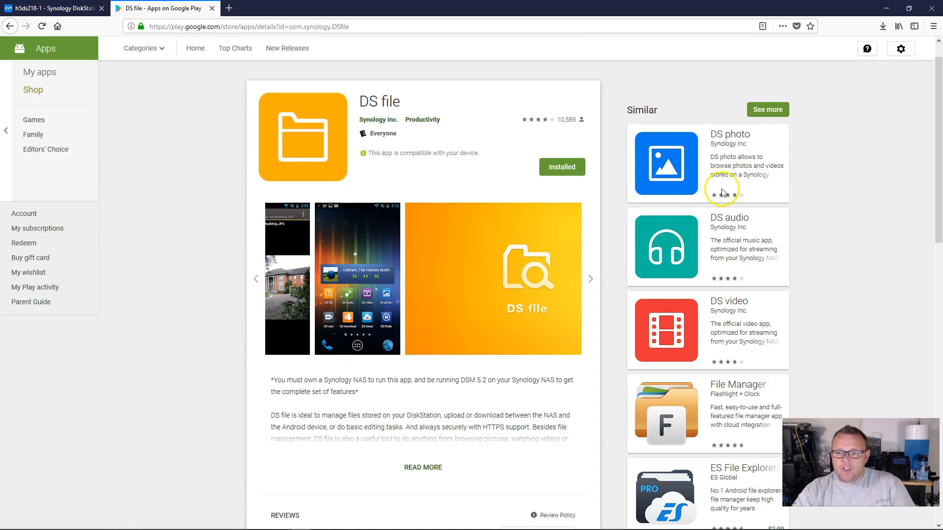
pyautogui.moveTo(728, 163)
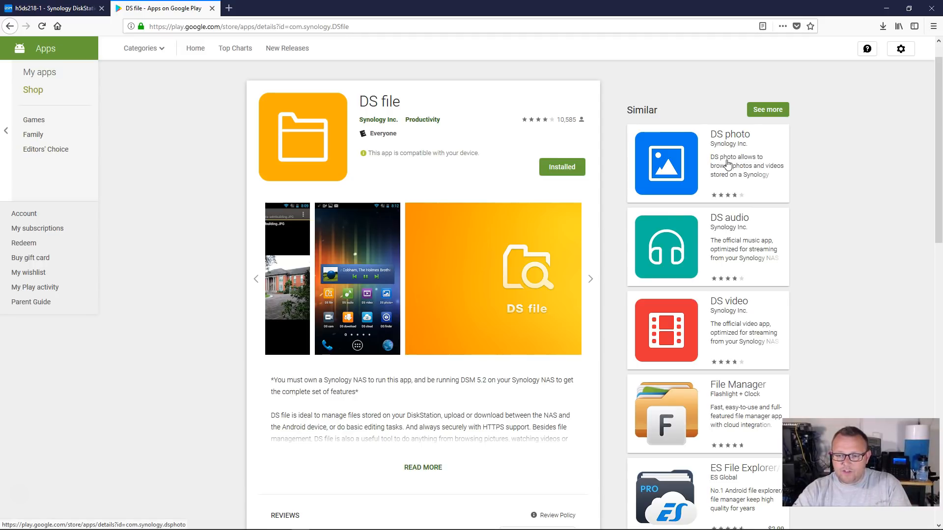
pyautogui.scroll(-3)
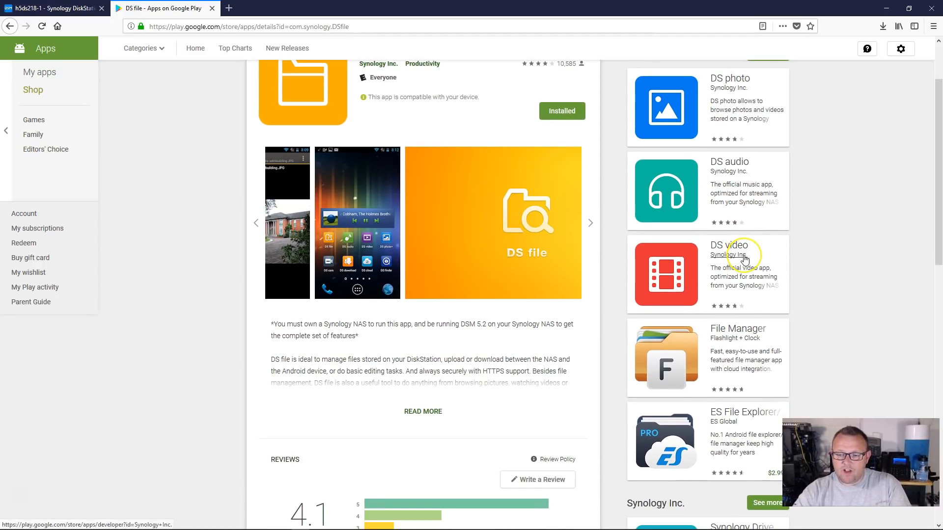
pyautogui.scroll(-3)
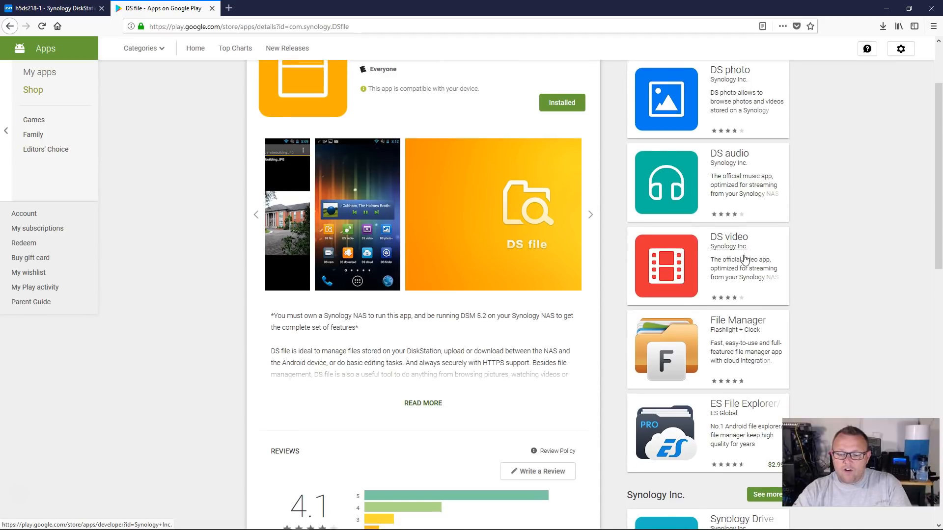
pyautogui.scroll(-3)
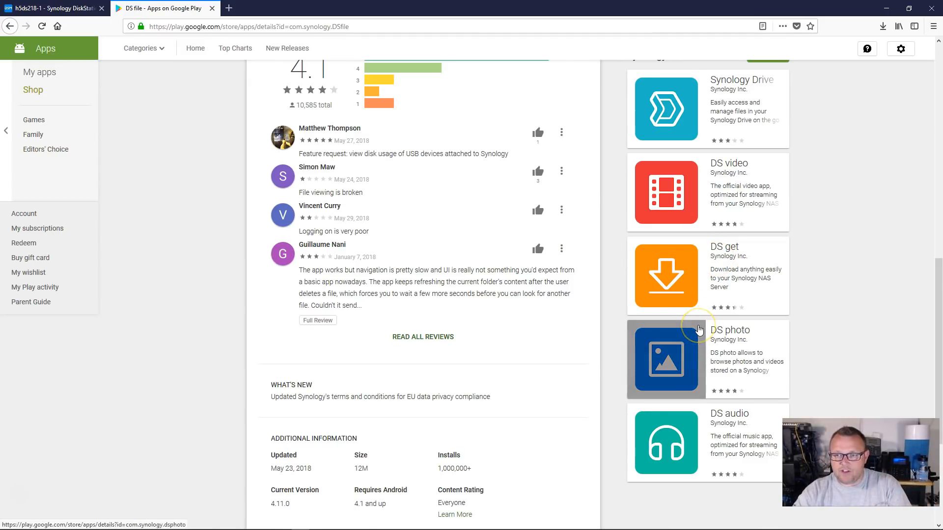
pyautogui.scroll(-3)
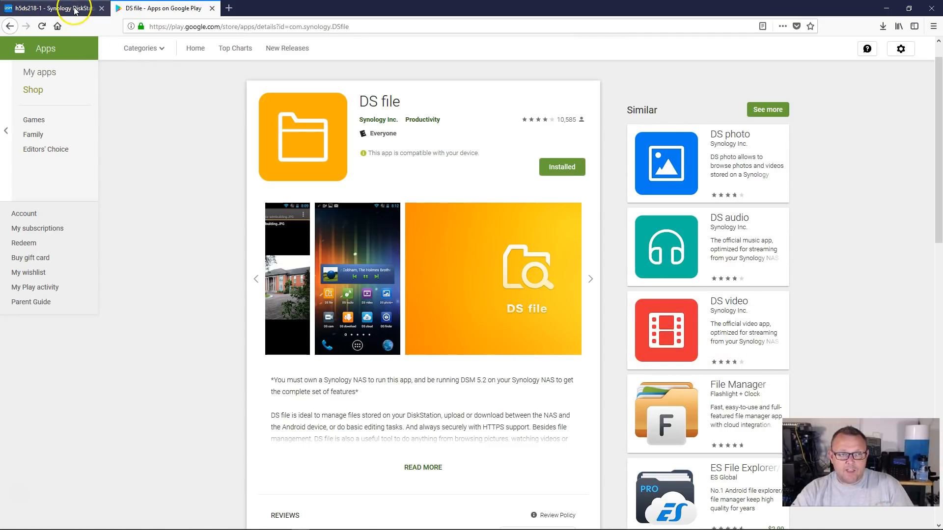
pyautogui.moveTo(60, 9)
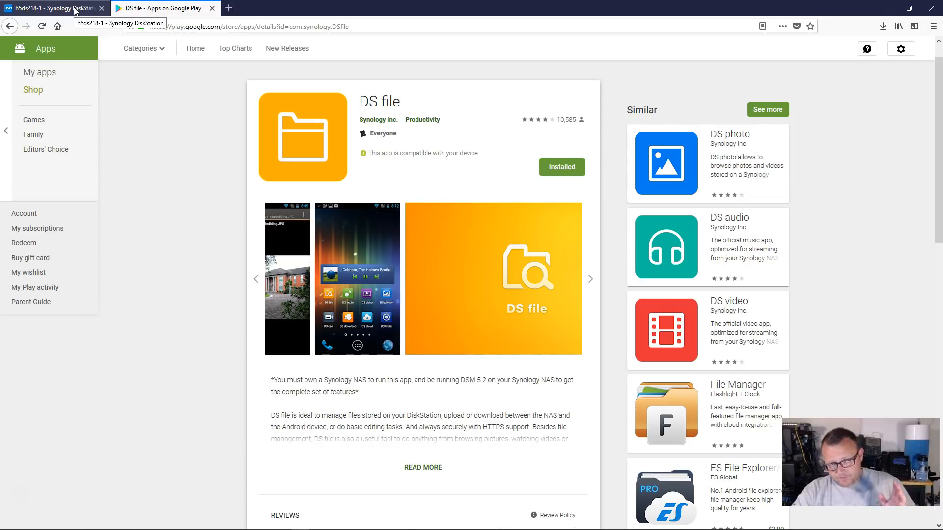